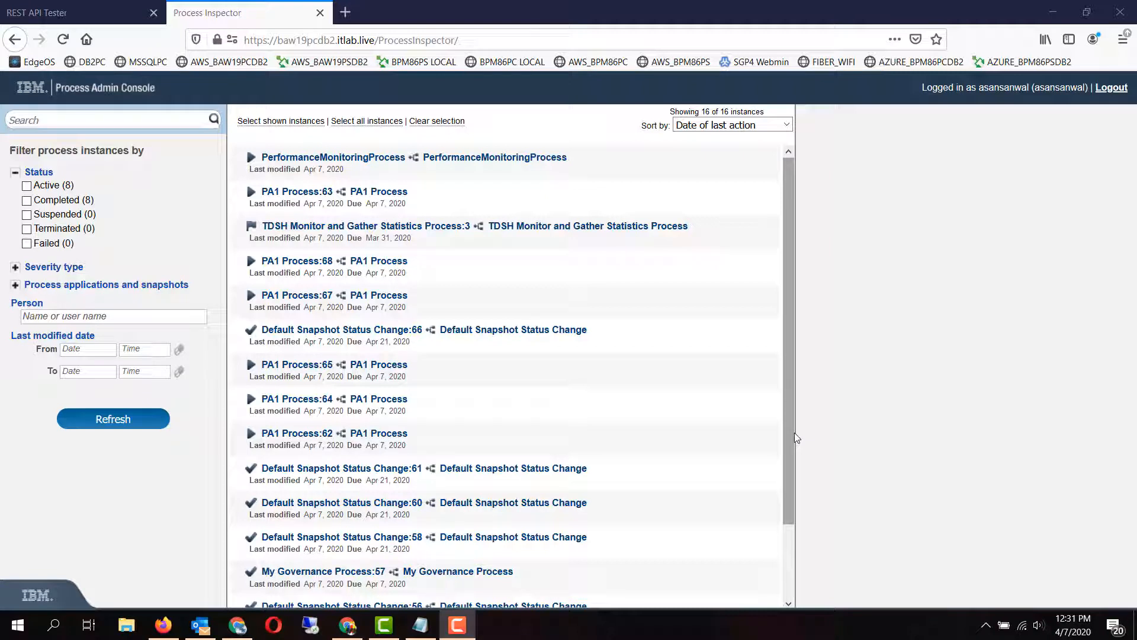
mouse_move(500, 406)
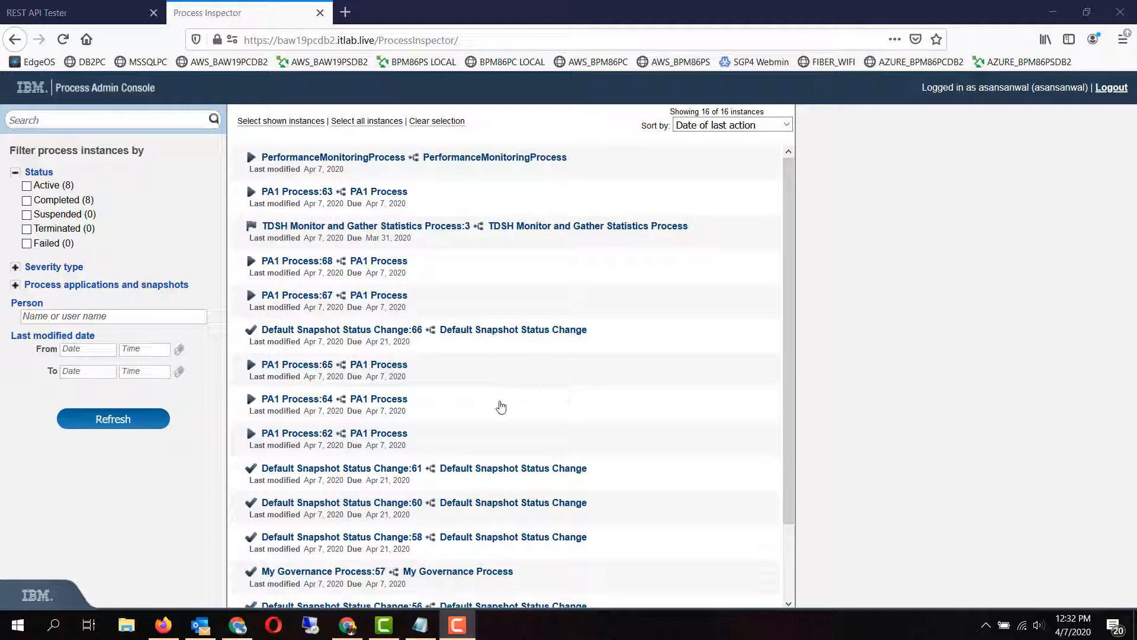
mouse_move(372, 436)
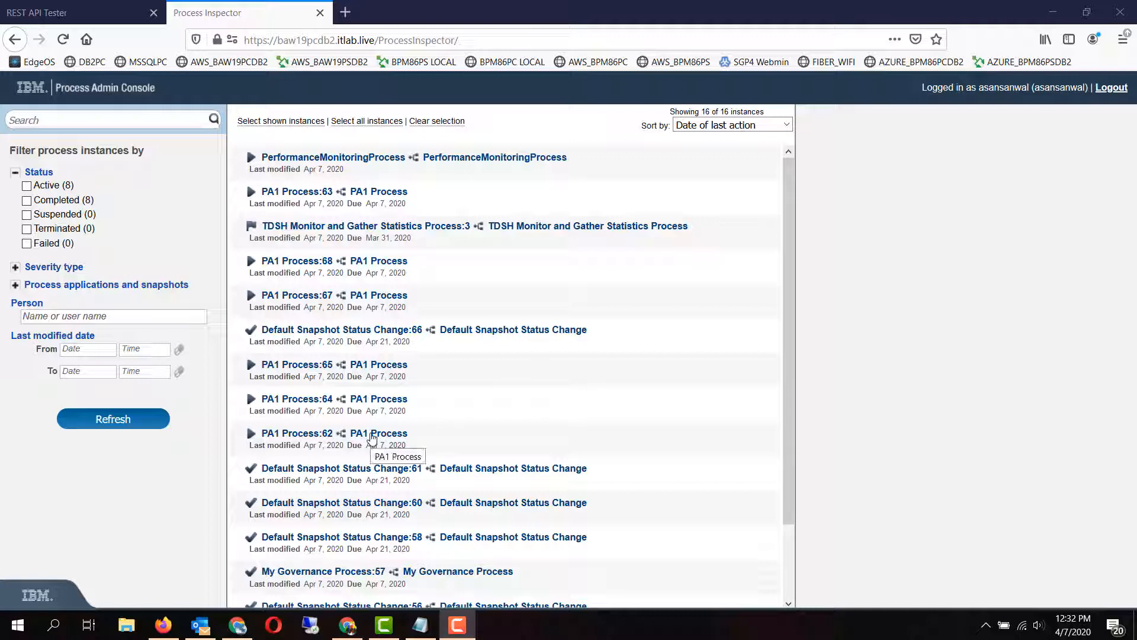
Step: Open PA1 Process:62's Data and enter 'someValue' in the value (String) variable
click(296, 433)
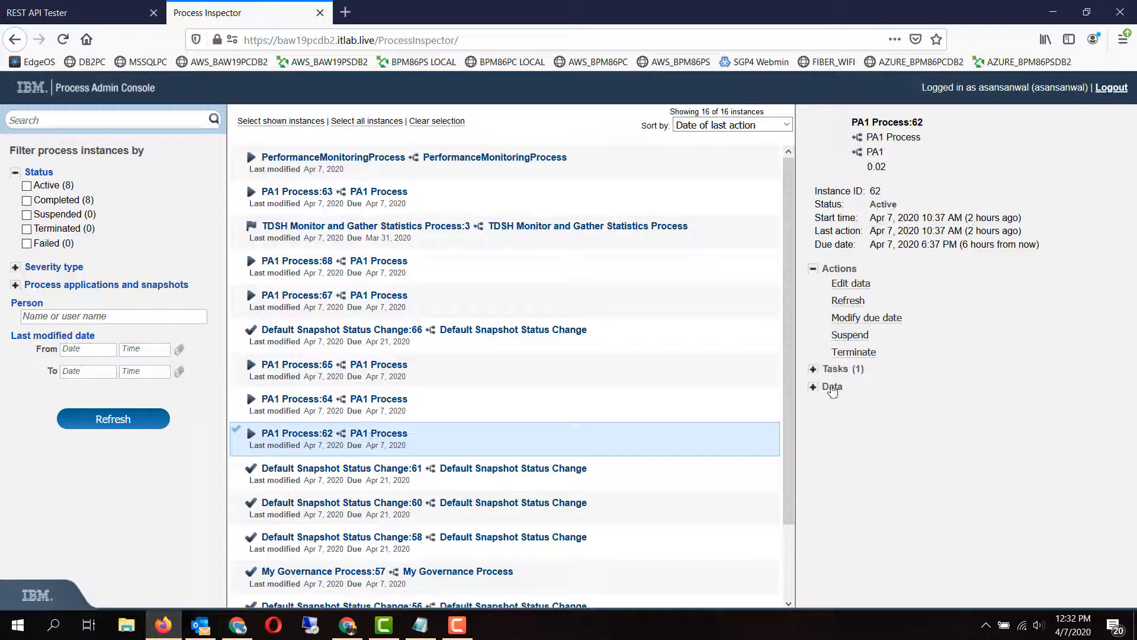
click(813, 387)
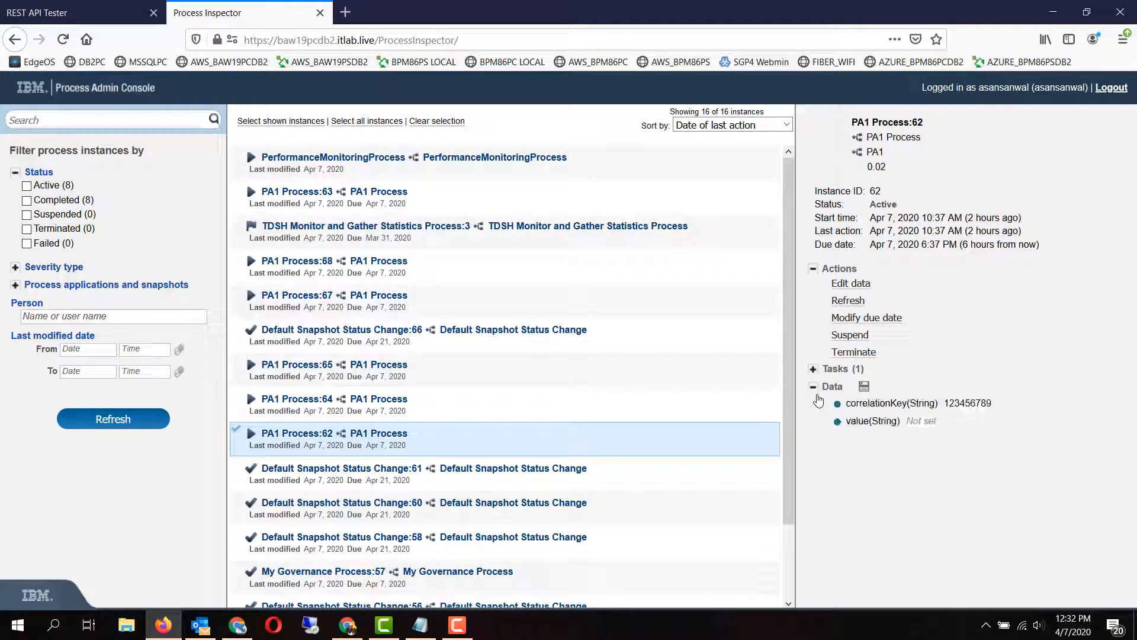
click(921, 421)
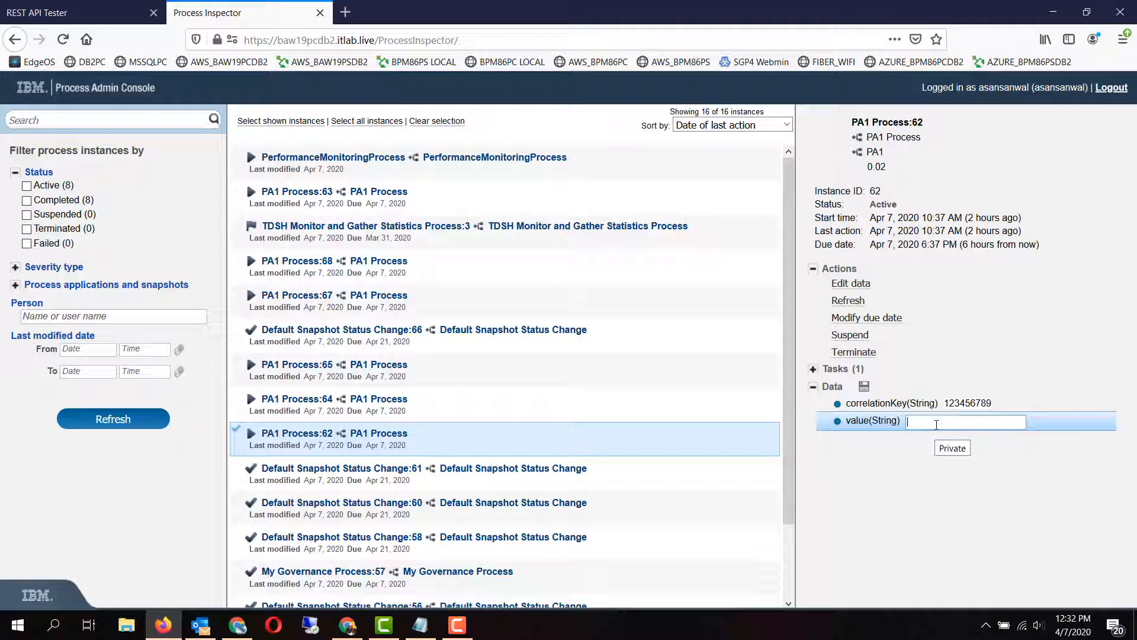
text(someValue)
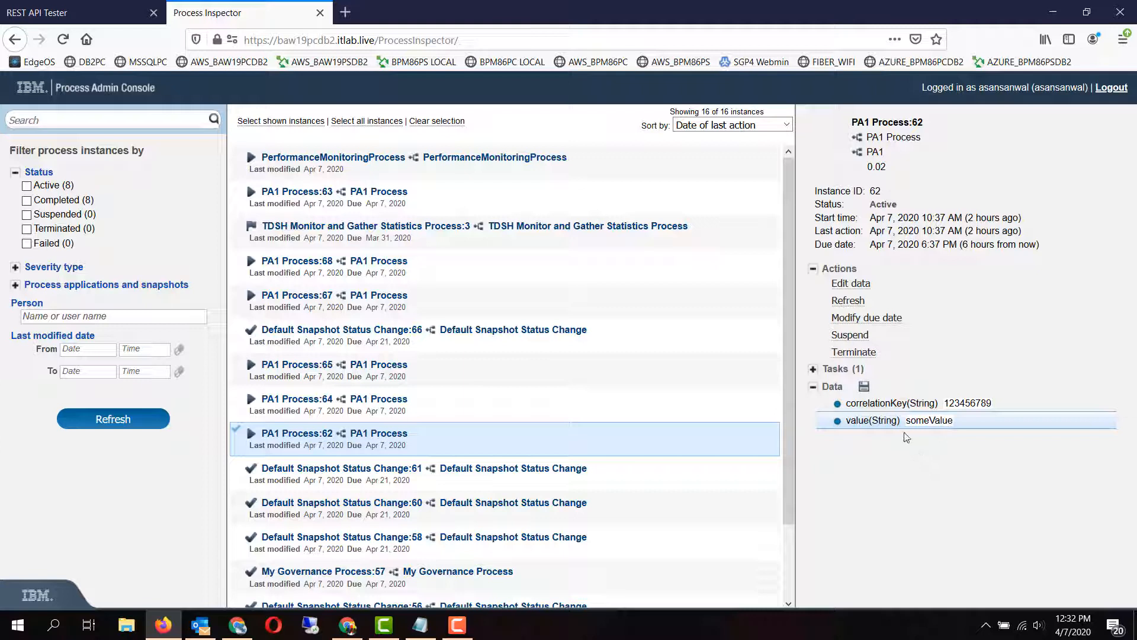
mouse_move(887, 434)
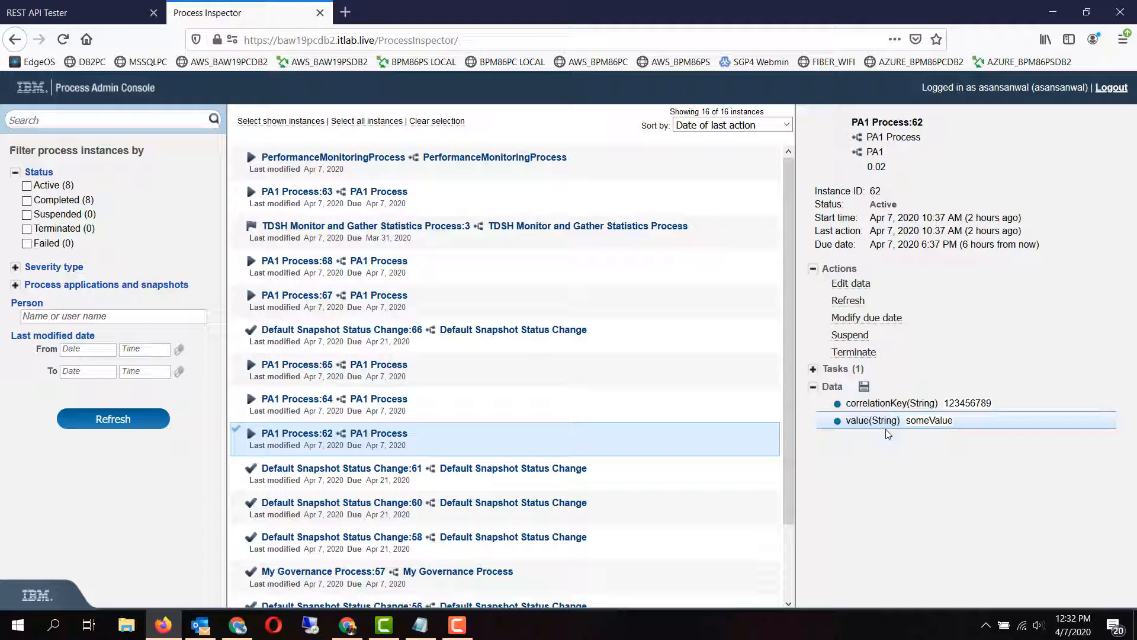
mouse_move(496, 283)
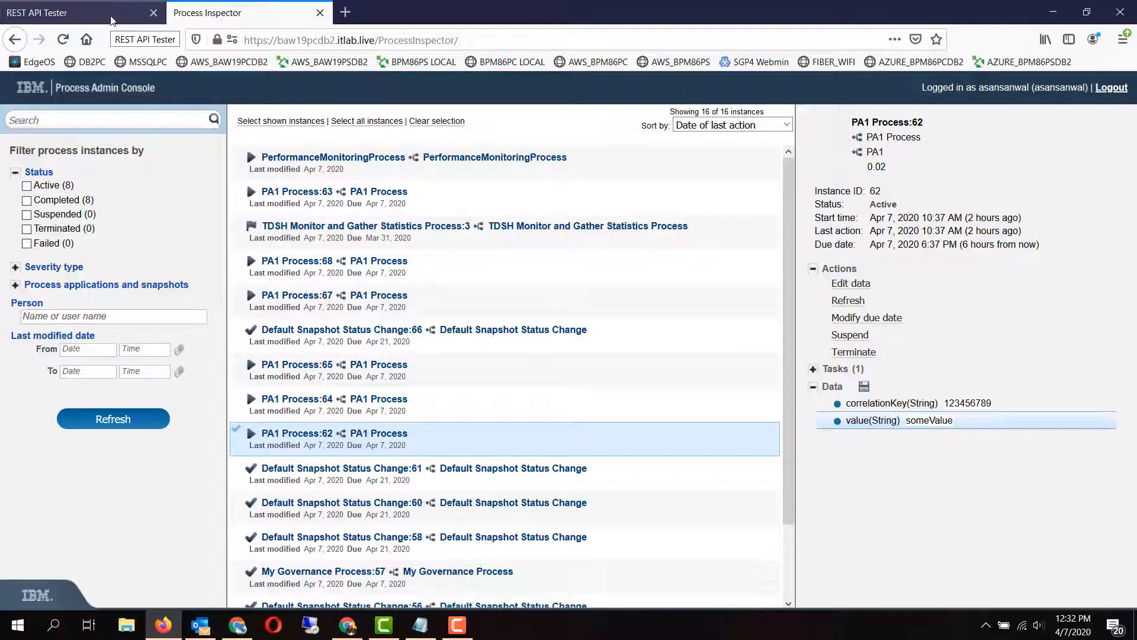
Step: In the REST API Tester, expand IBM Business Automation Workflow REST API > Process API
click(73, 13)
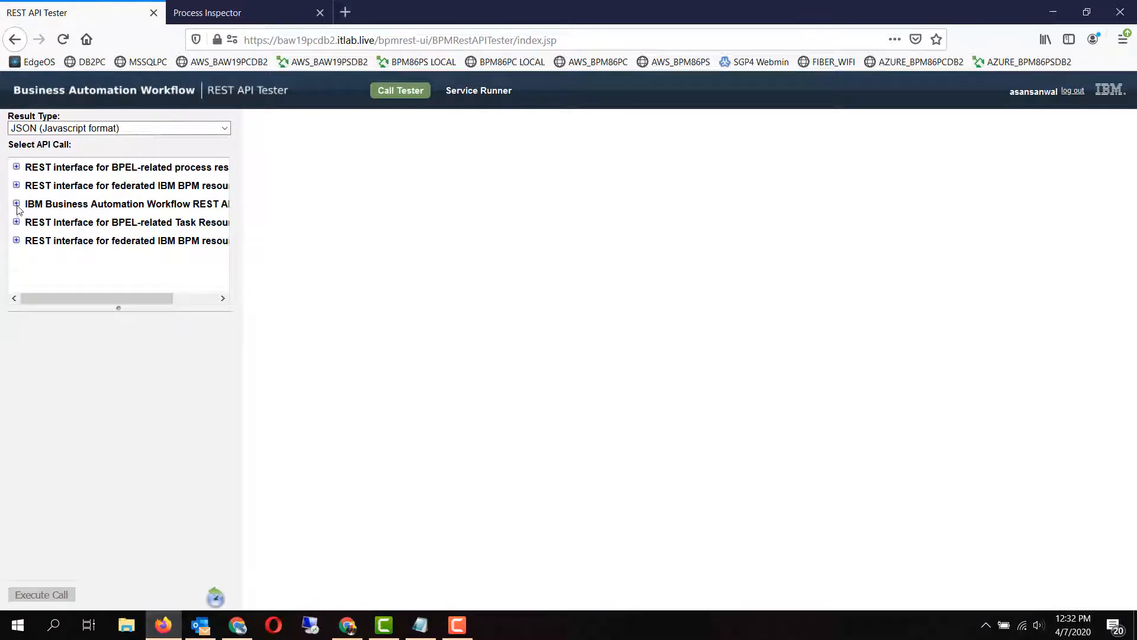
click(16, 204)
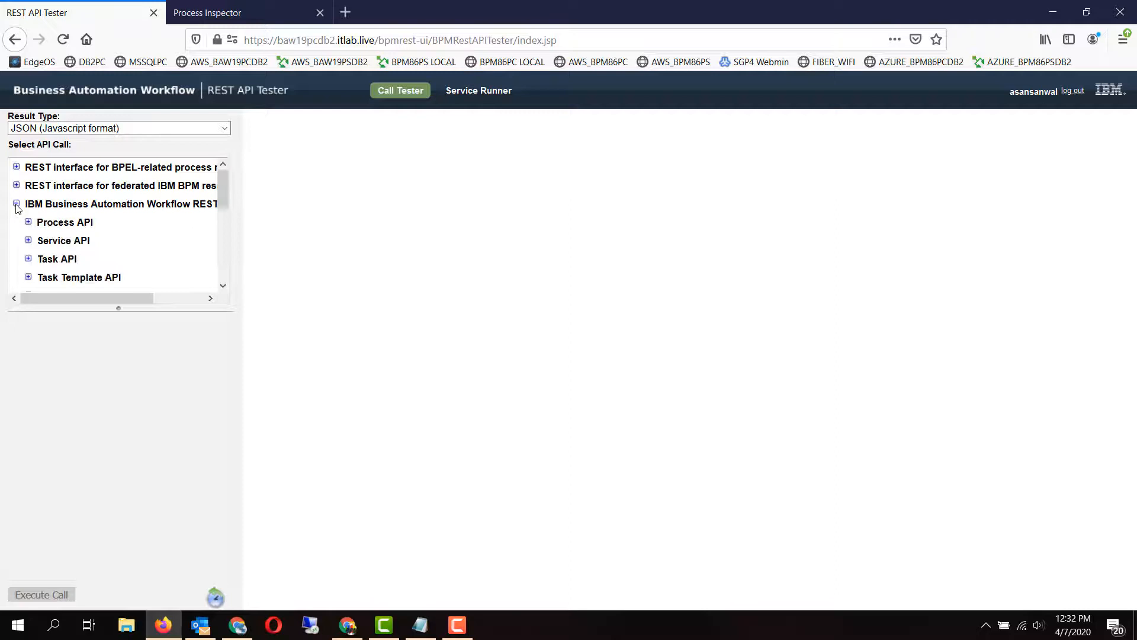
click(28, 222)
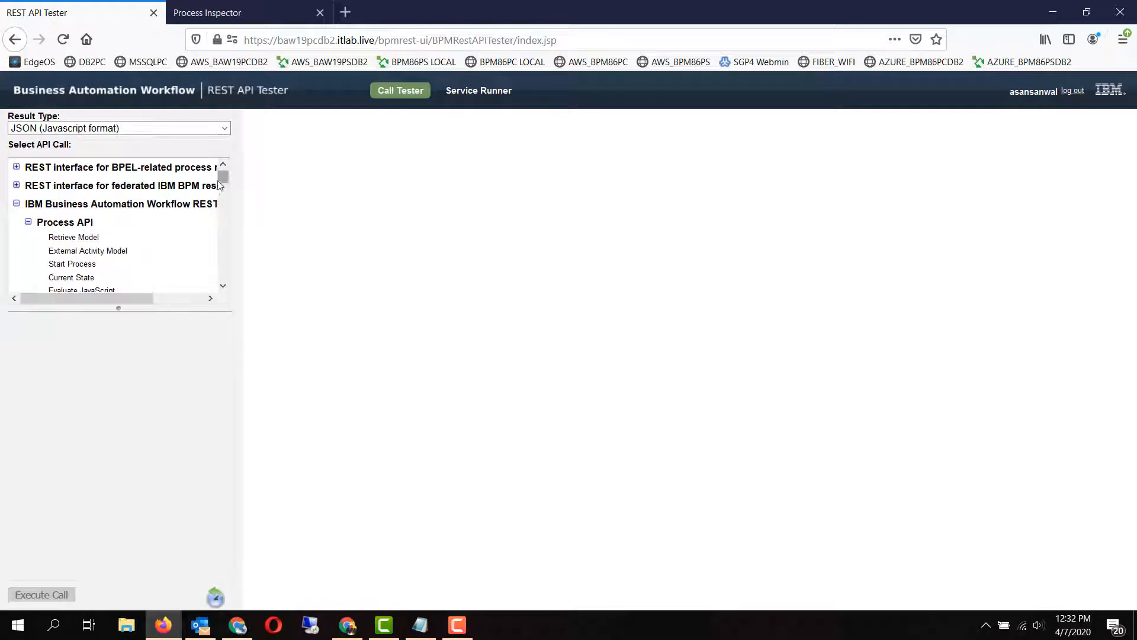
mouse_move(114, 268)
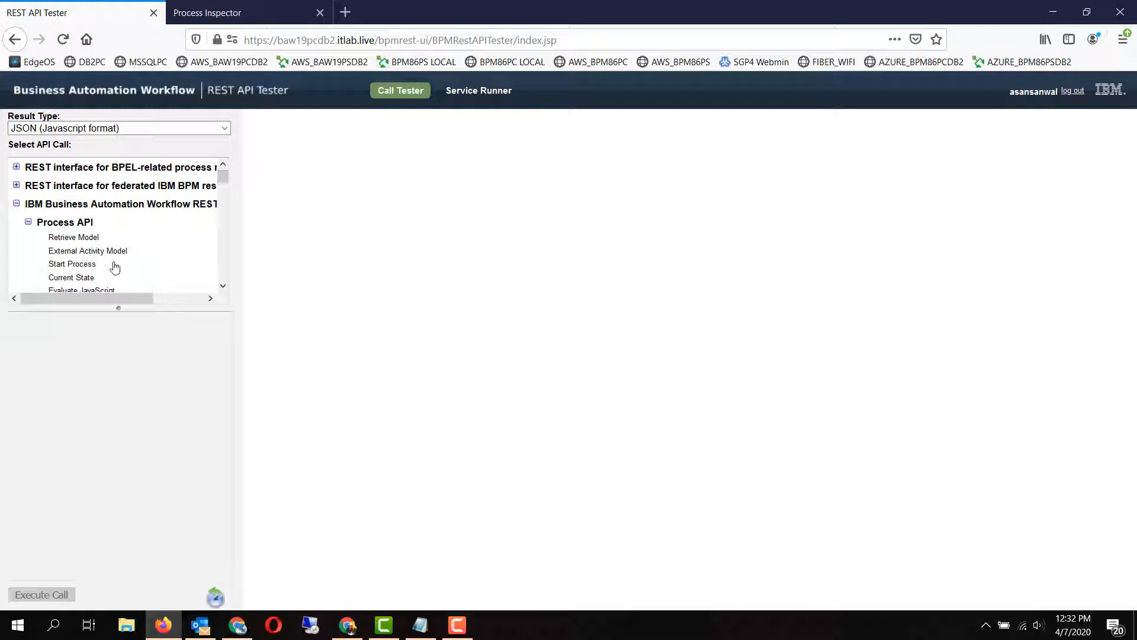
mouse_move(71, 277)
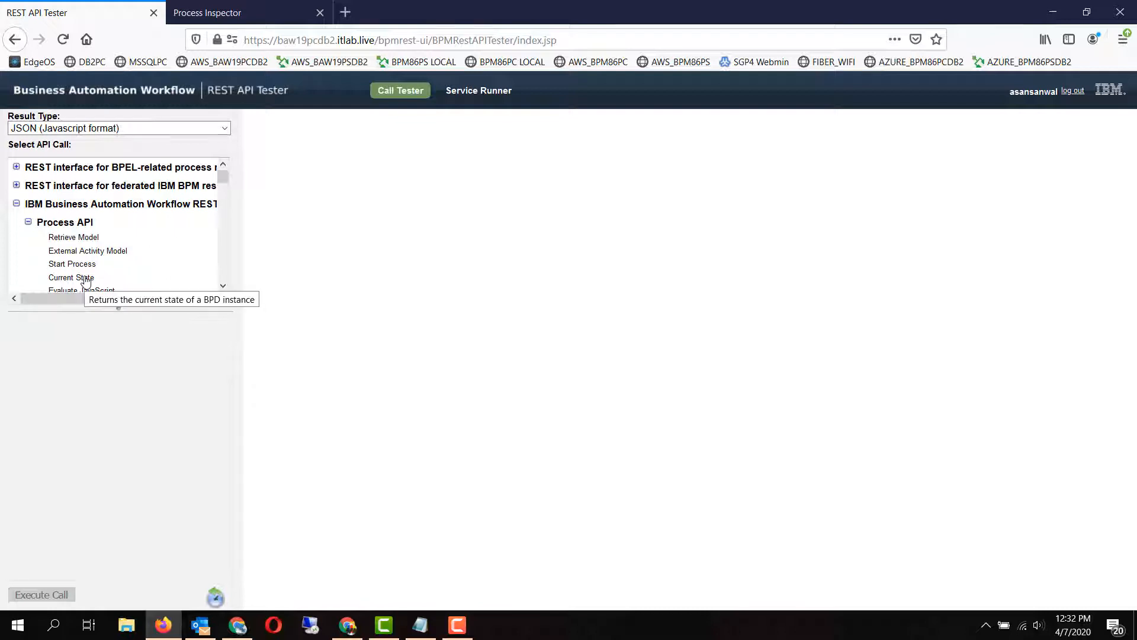
Step: Run the Current State call for process instance 62
click(71, 277)
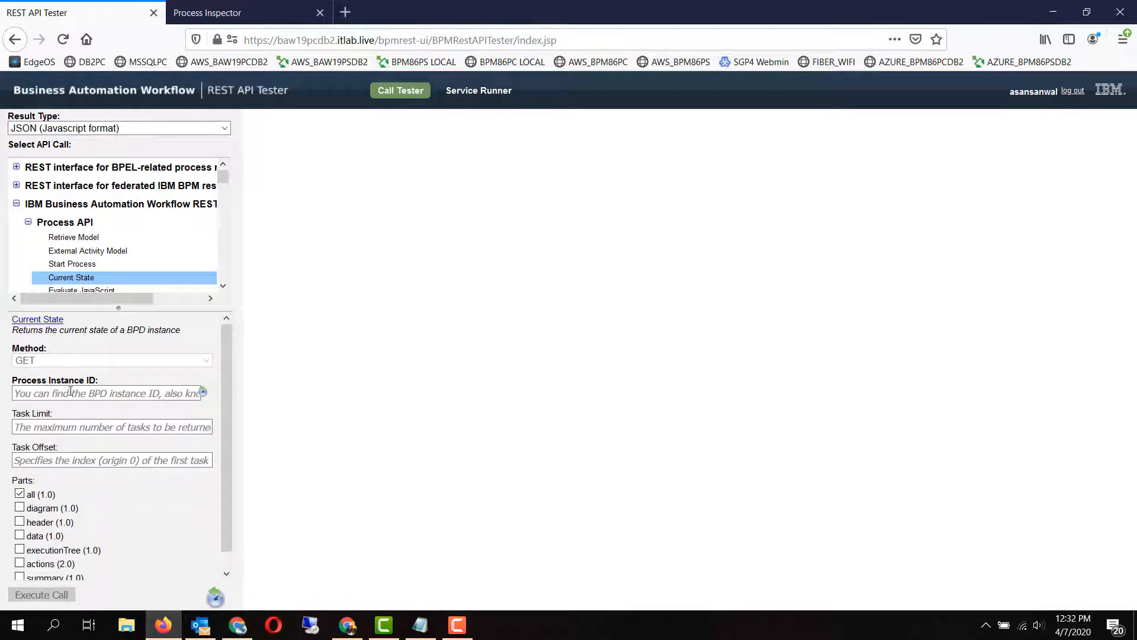
text(6)
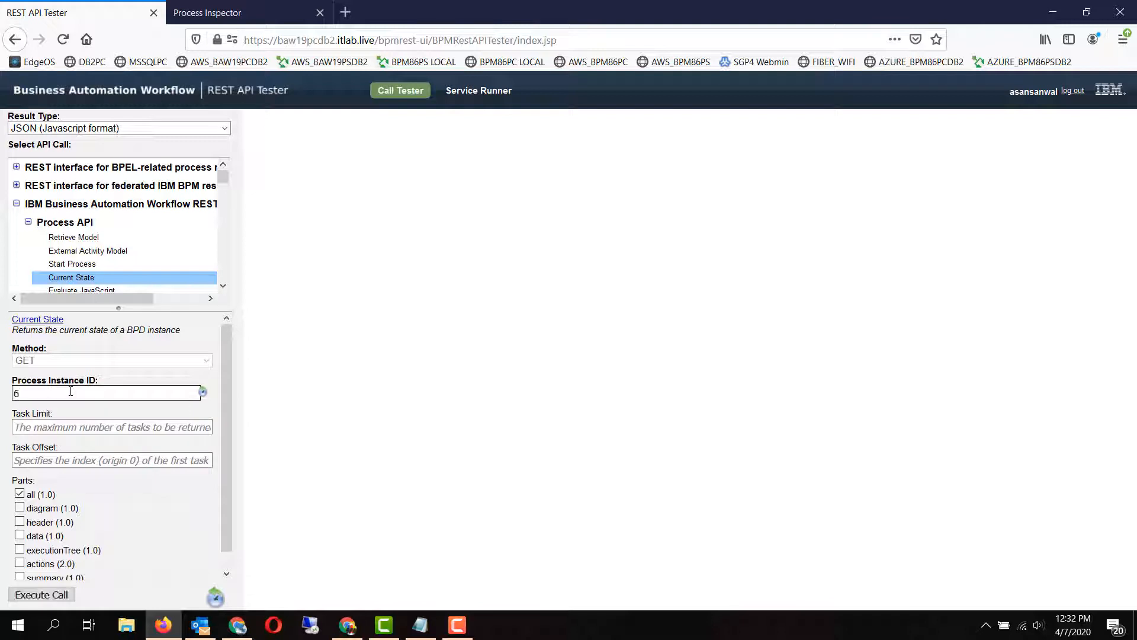
text(2)
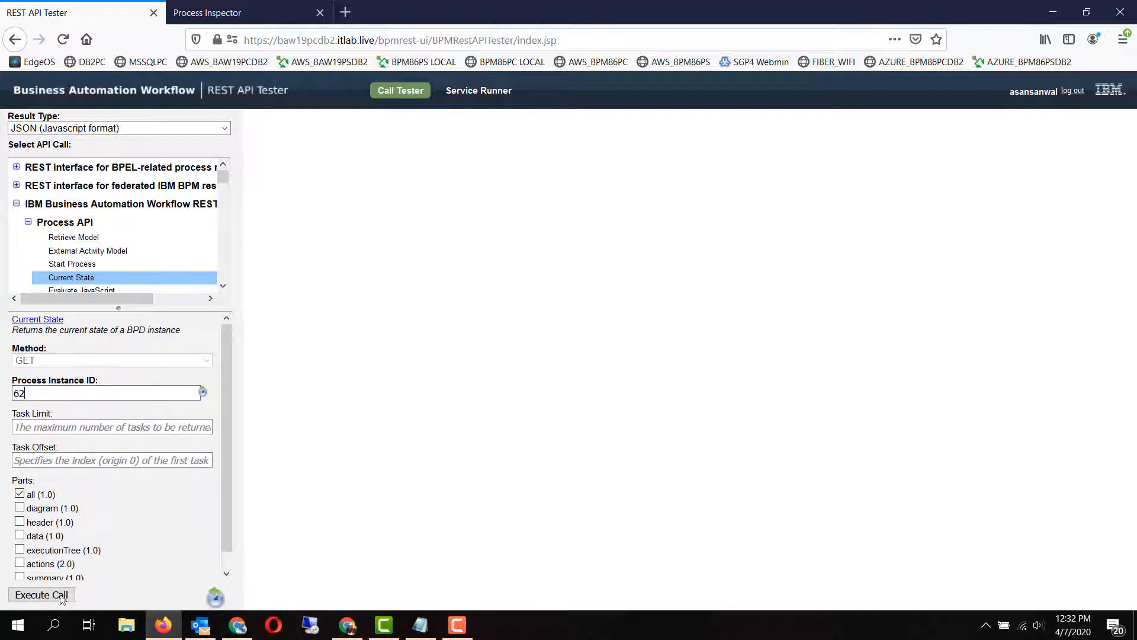
click(41, 594)
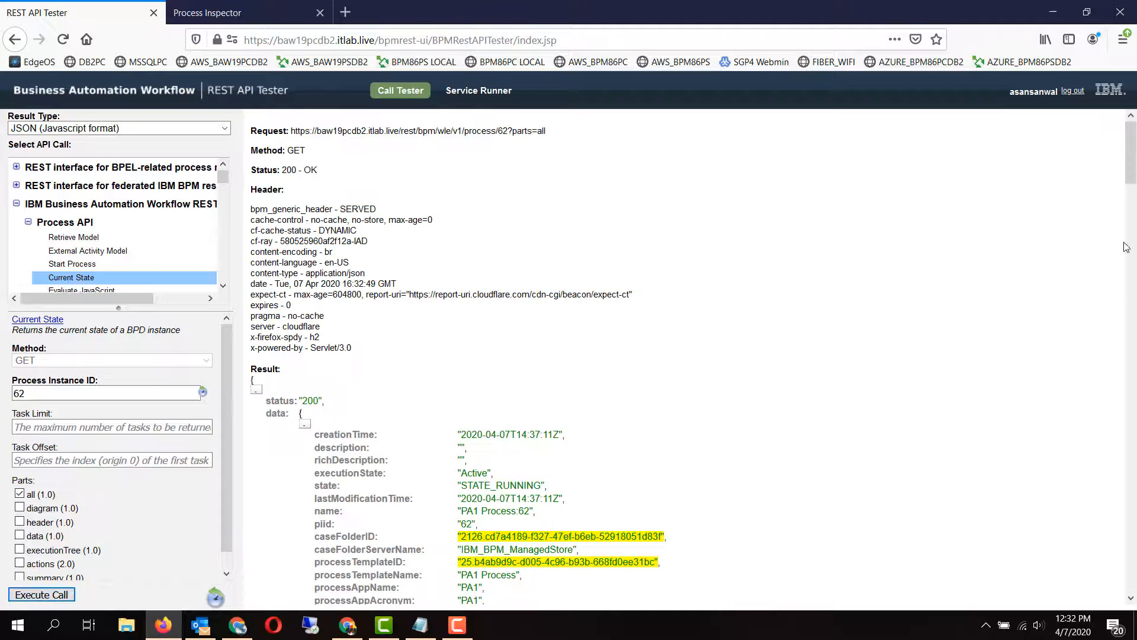
scroll(down, 3)
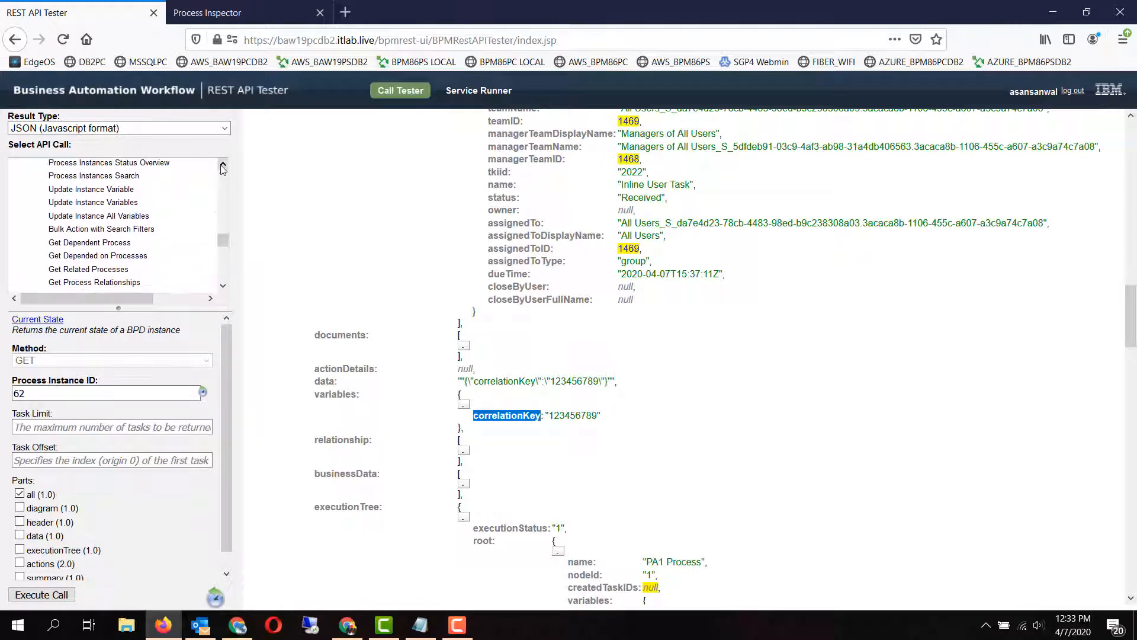
Step: Select Update Instance Variable for instance 62, variable correlationKey
click(91, 190)
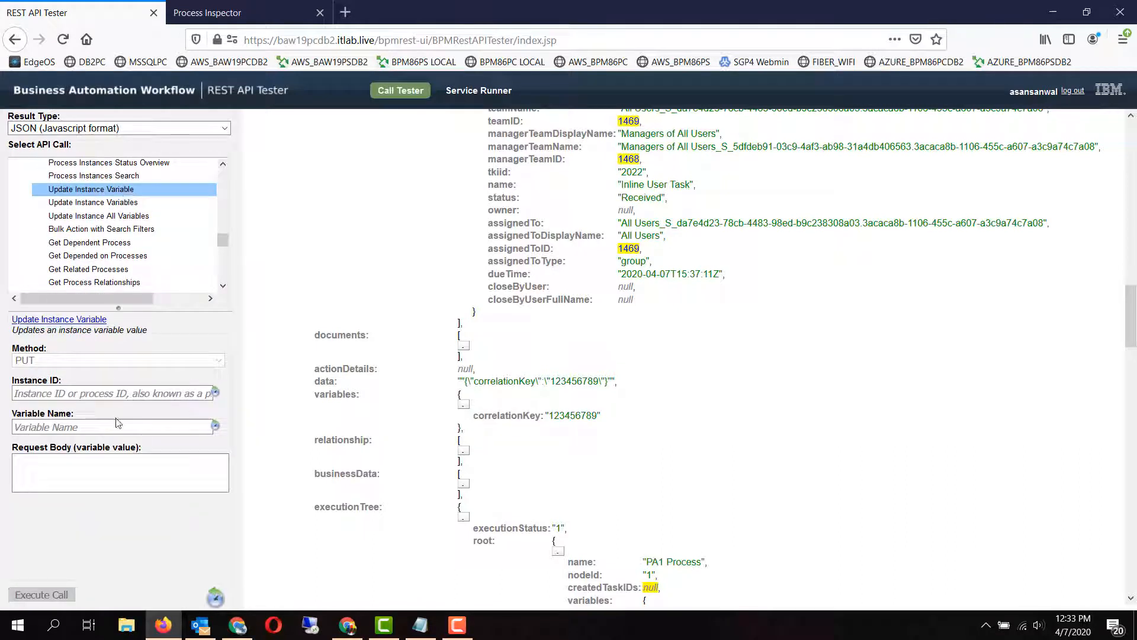
click(109, 393)
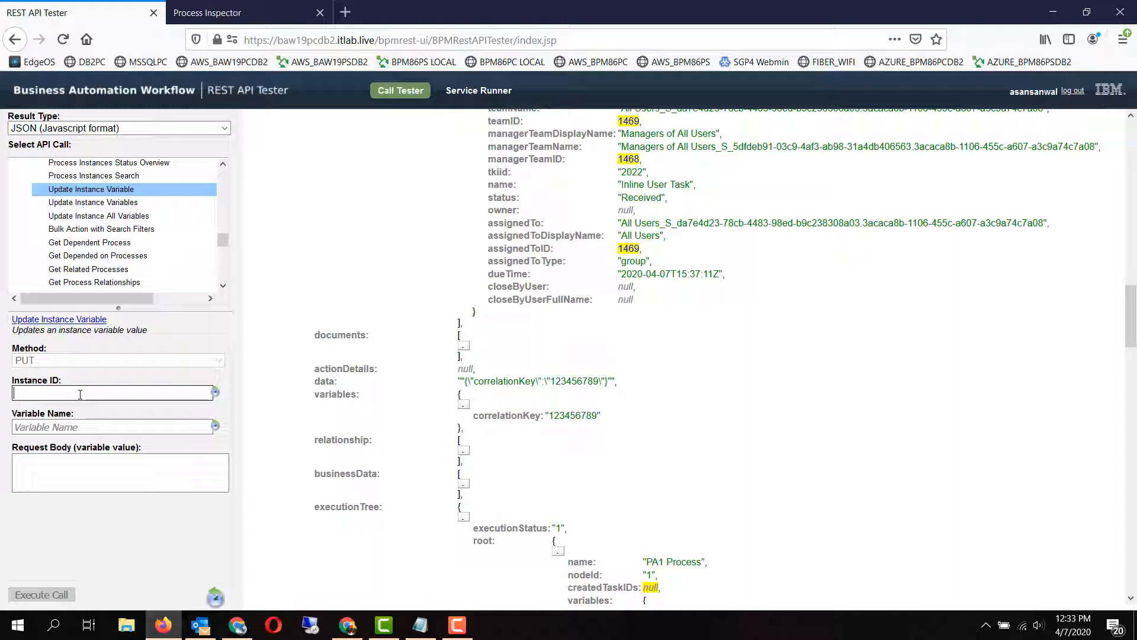
text(62)
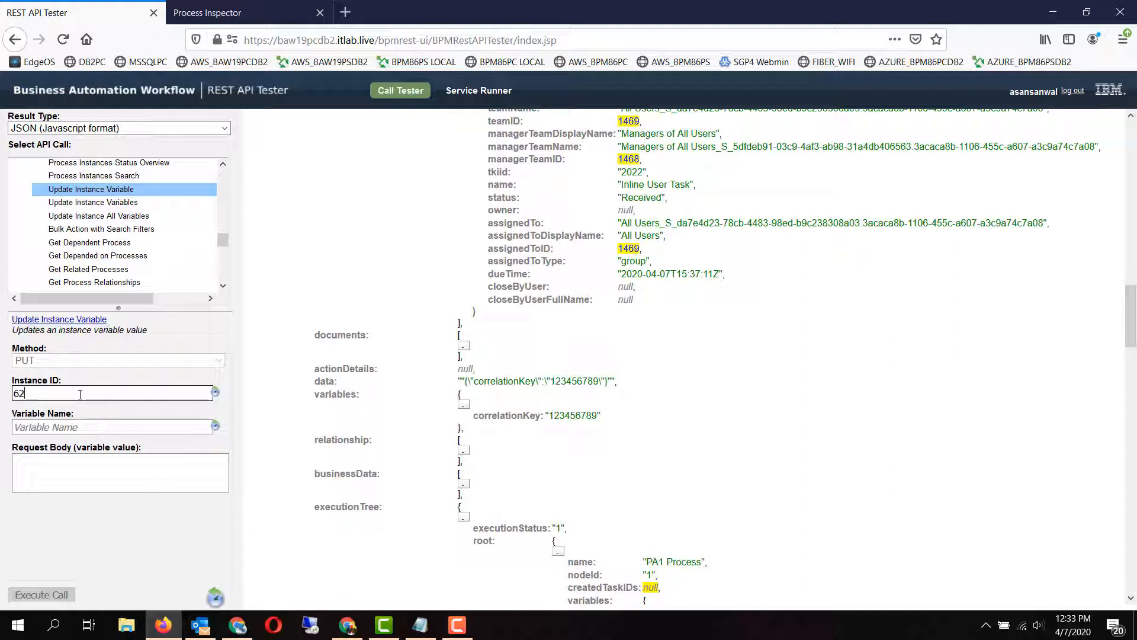
click(113, 426)
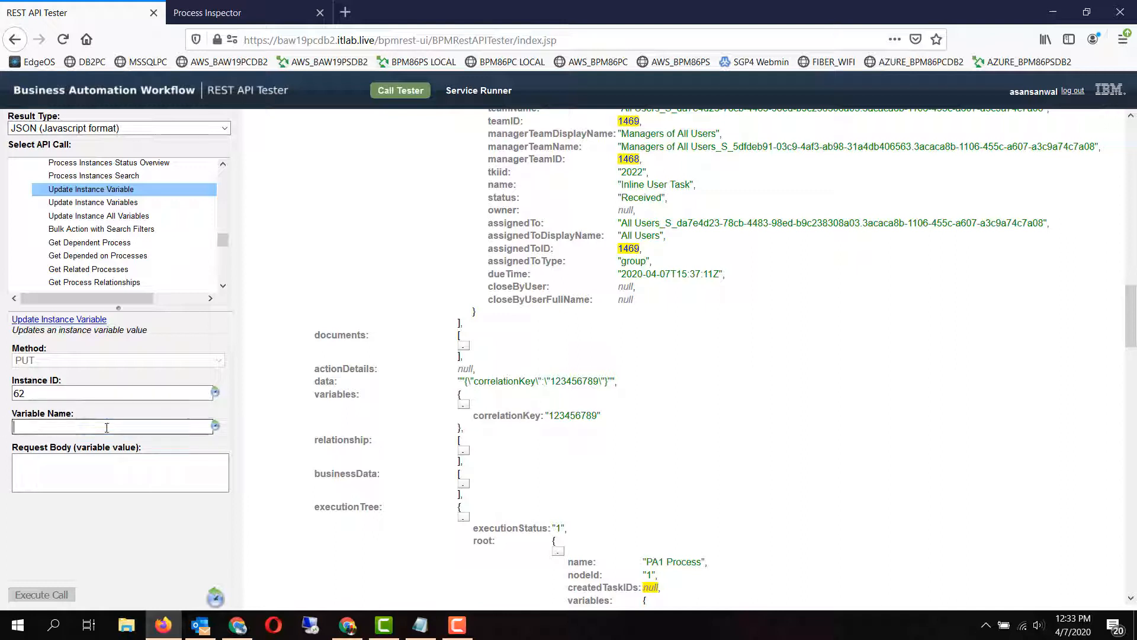
text(correlationKey)
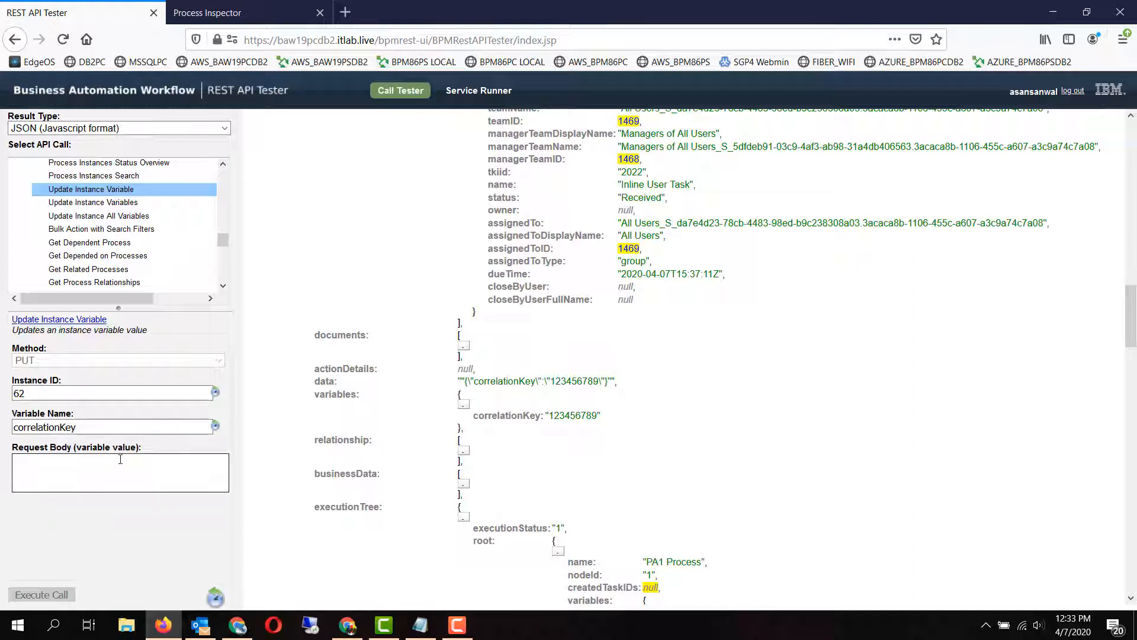
Step: Enter body 4567890 and execute the update call
text(4567)
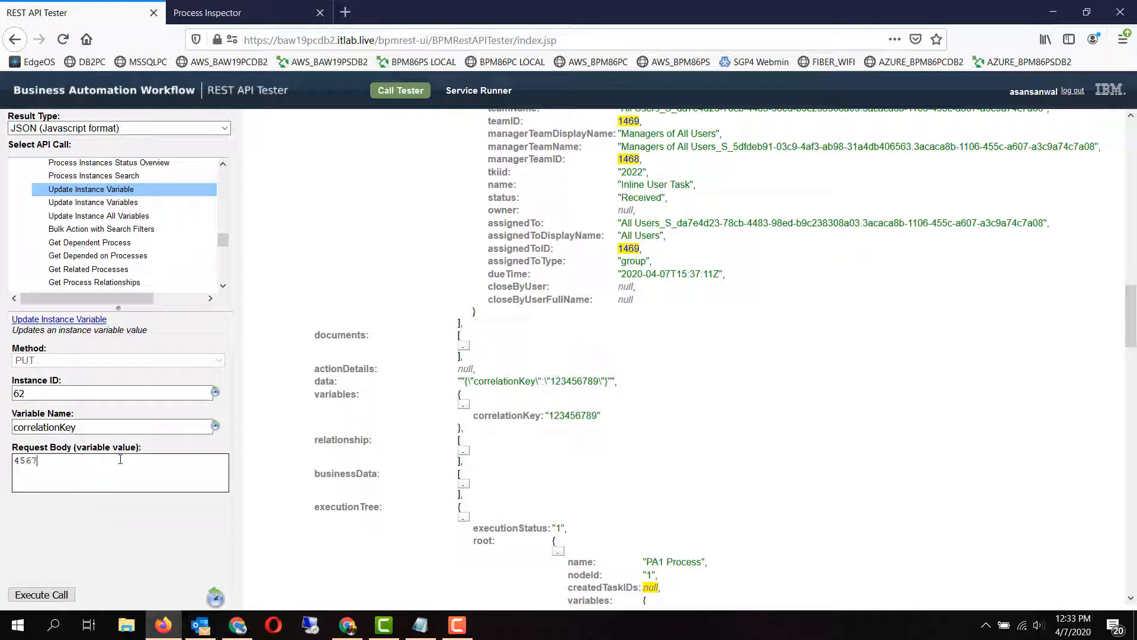
text(890)
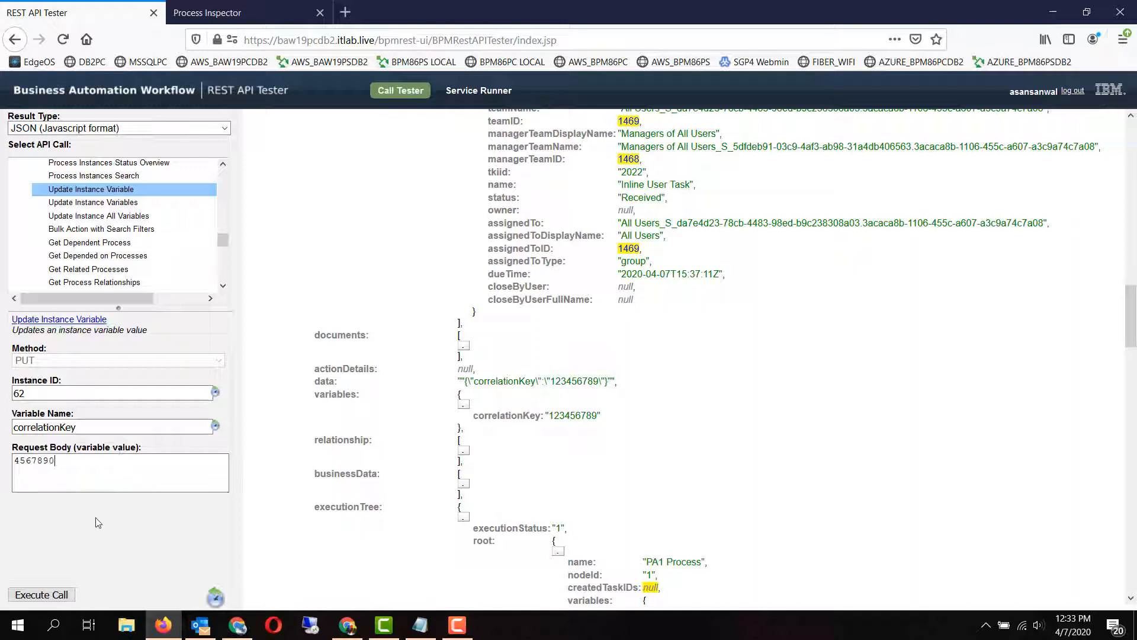
click(41, 594)
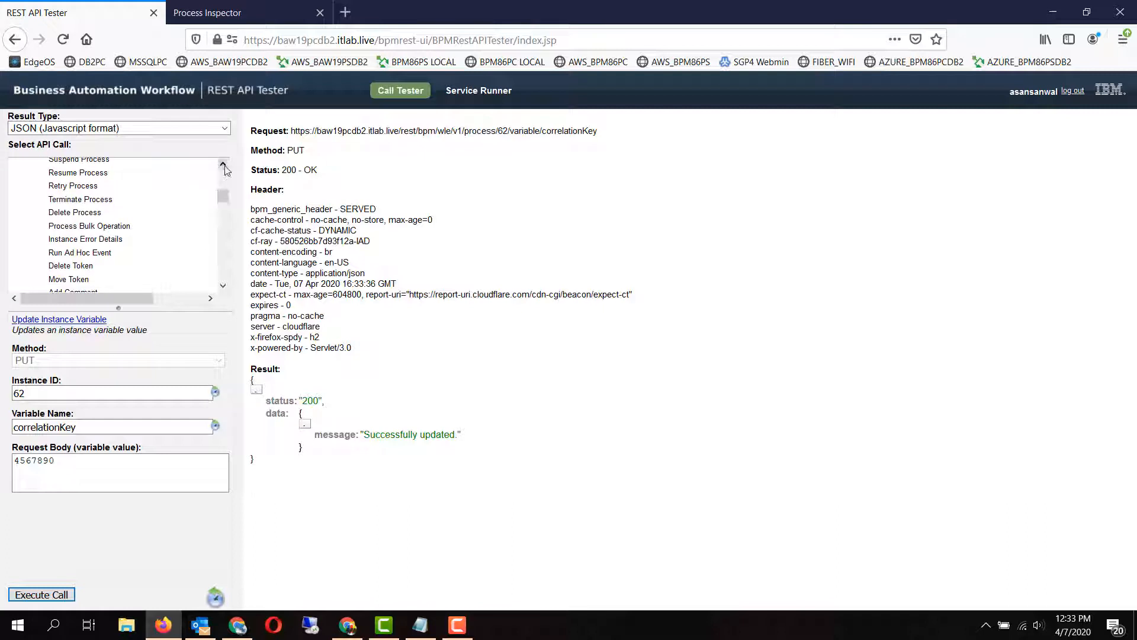
Step: Rerun the Current State call with Process Instance ID 62
click(72, 210)
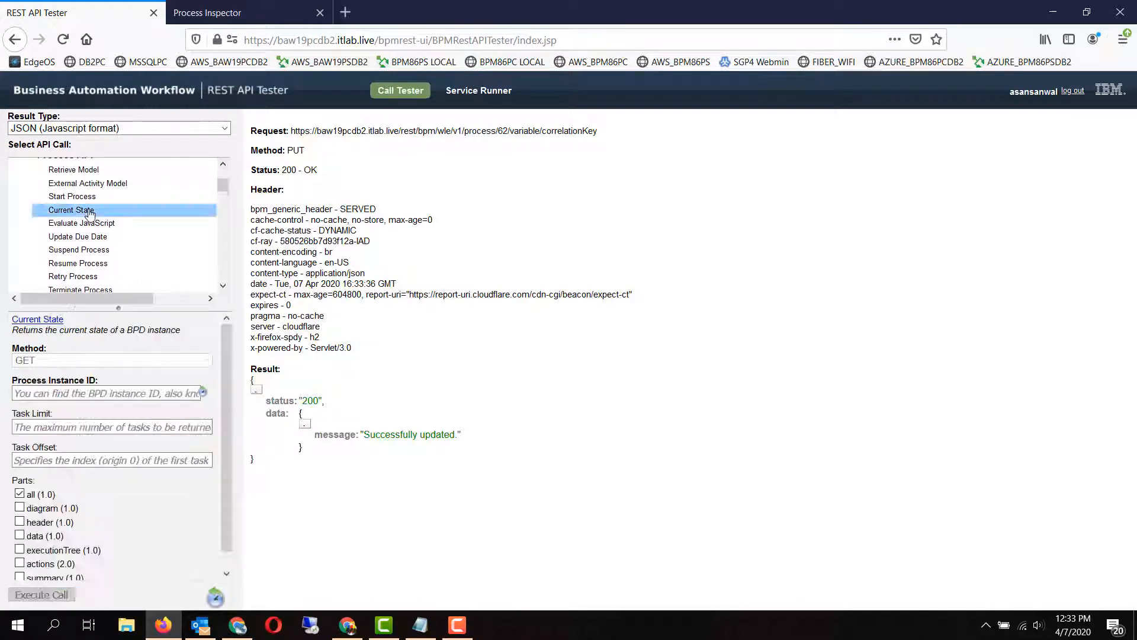
click(106, 392)
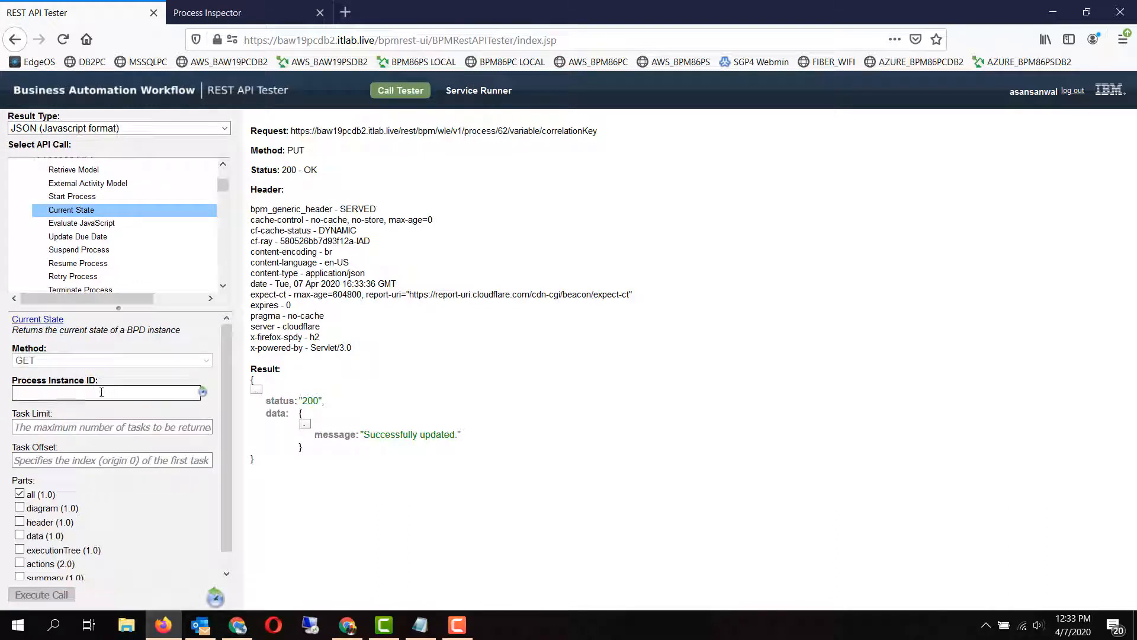
text(62)
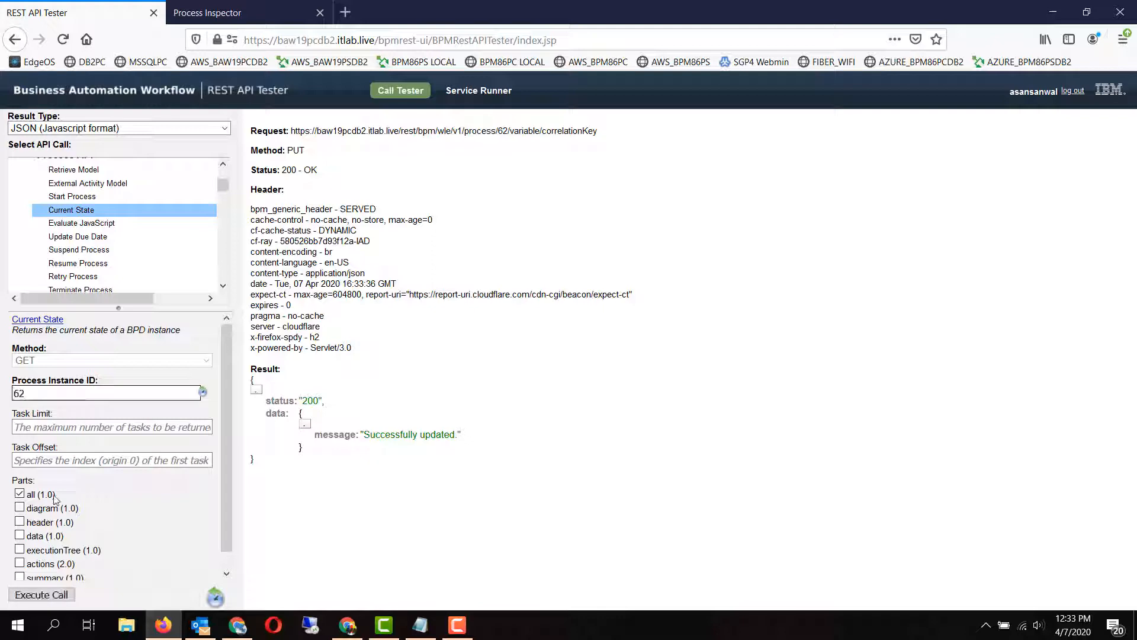
click(41, 595)
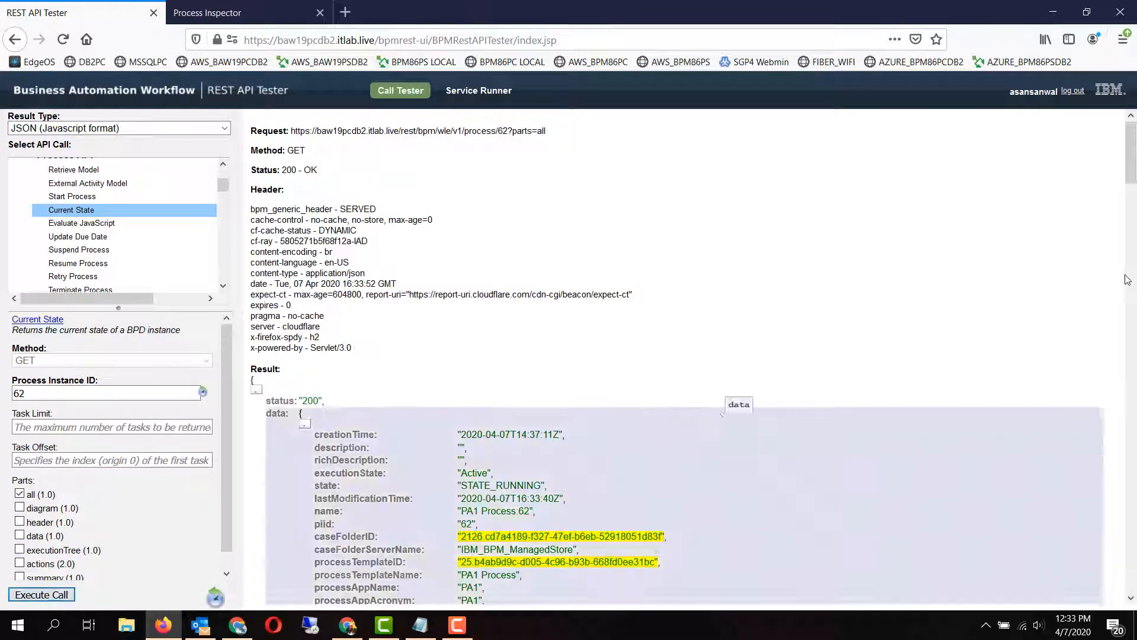
scroll(down, 3)
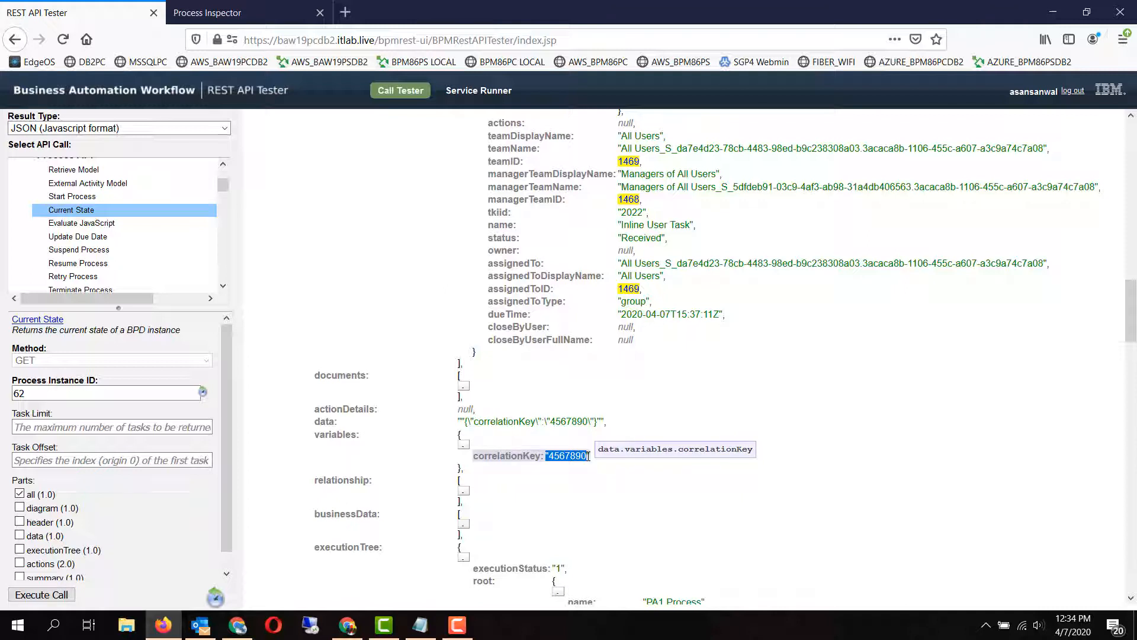
mouse_move(591, 421)
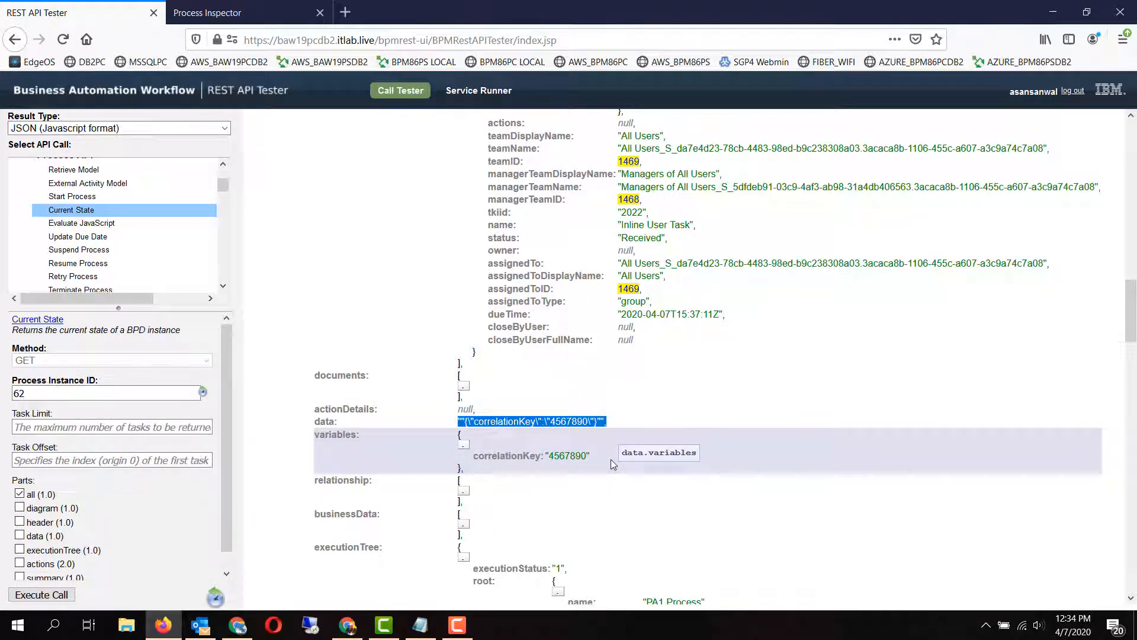
mouse_move(549, 443)
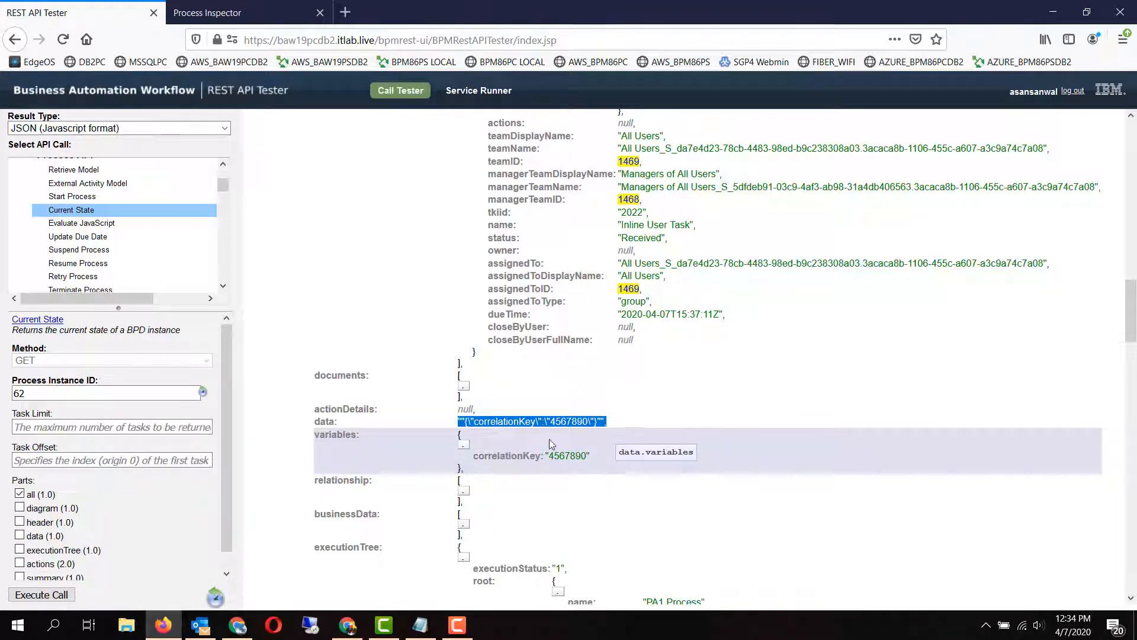